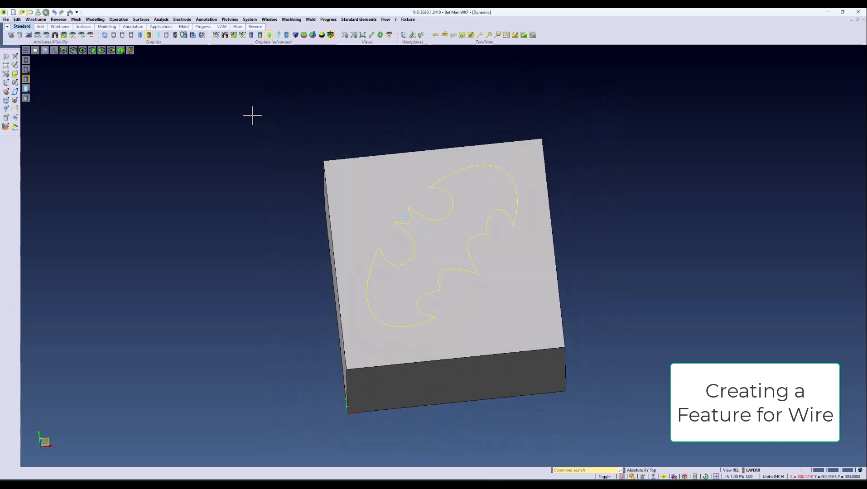
- Open the CAM Navigator from the Machining menu
left_click(283, 20)
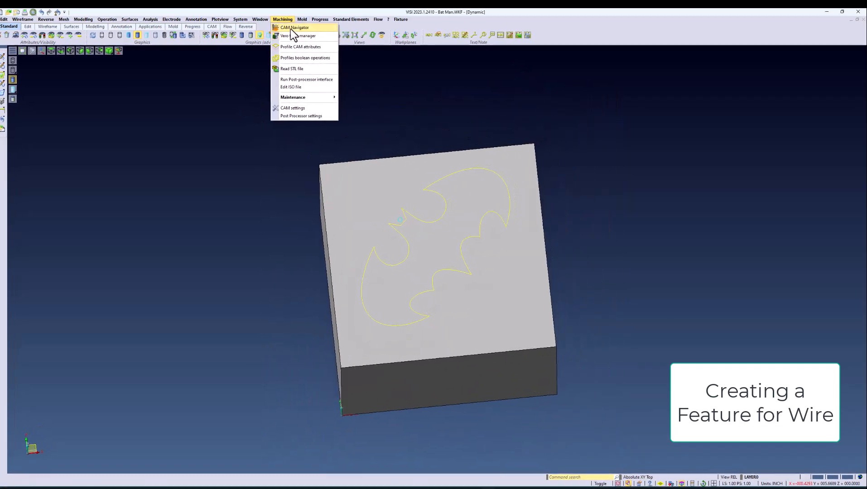
left_click(295, 27)
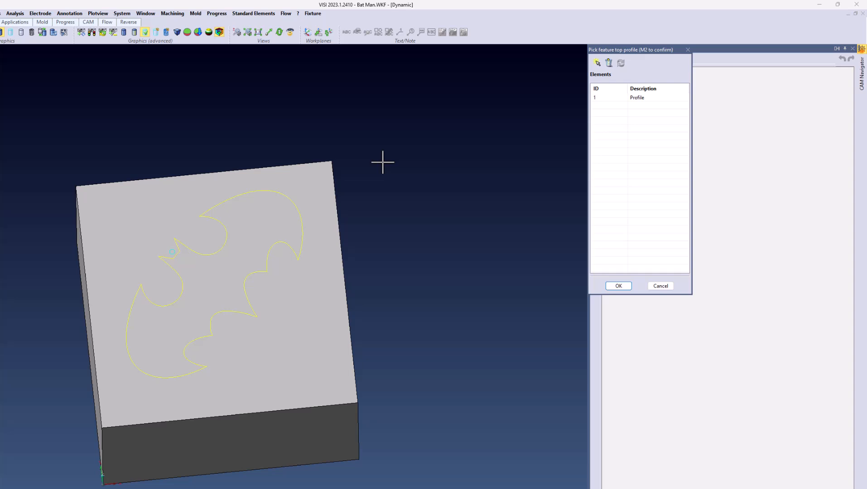
- Define the bat outline as a Pocket feature with height 2.415
left_click(617, 286)
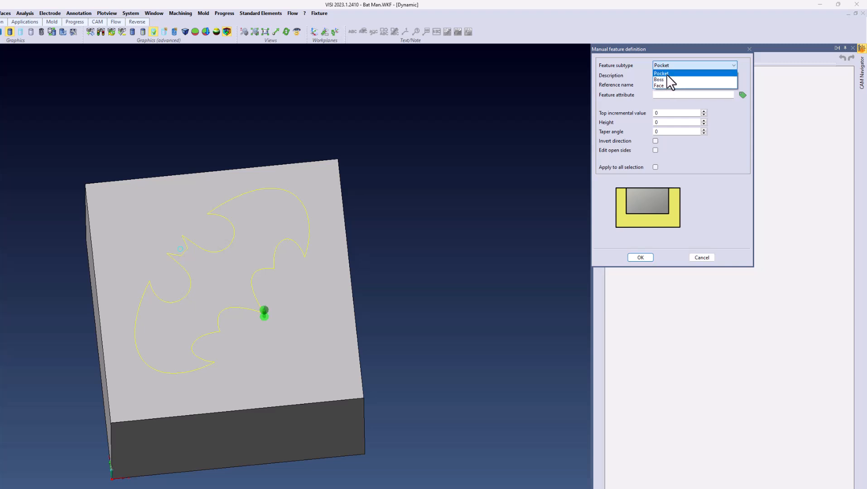
left_click(660, 72)
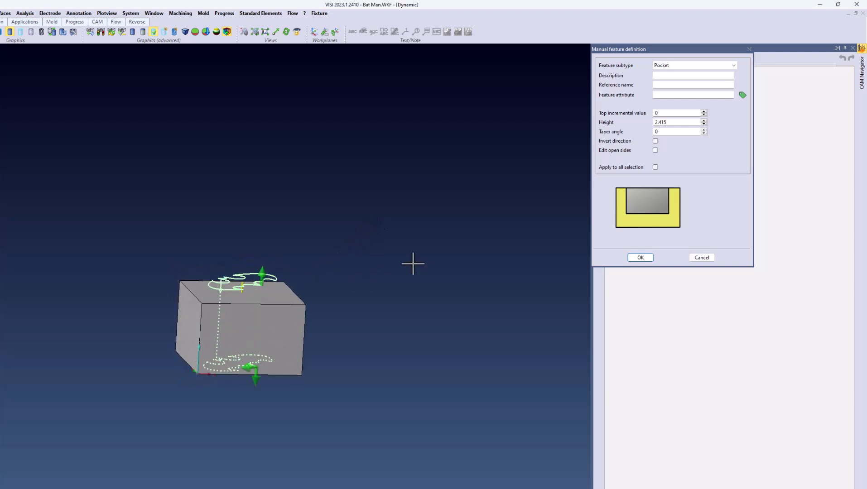
left_click(640, 257)
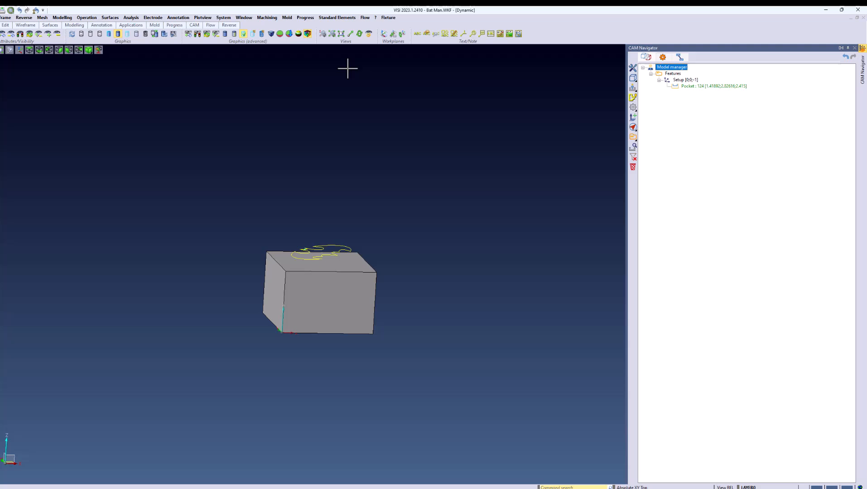
- Extrude the bat outline down through the block to cut the opening
left_click(118, 18)
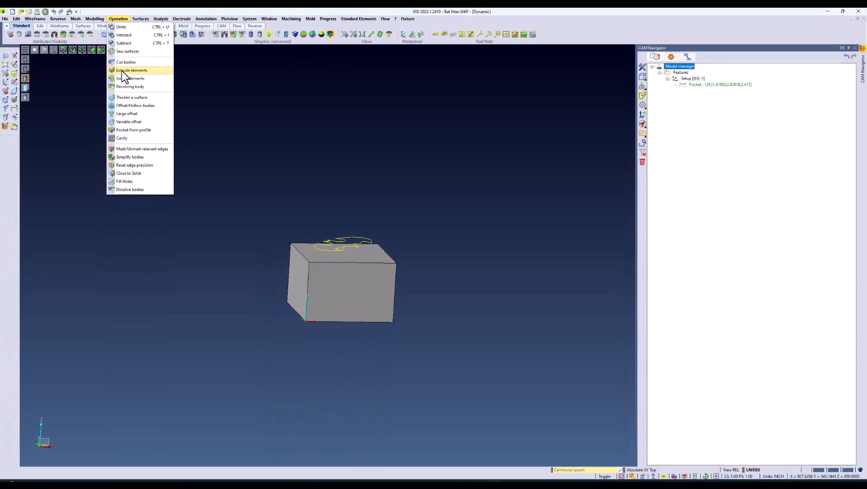
left_click(132, 70)
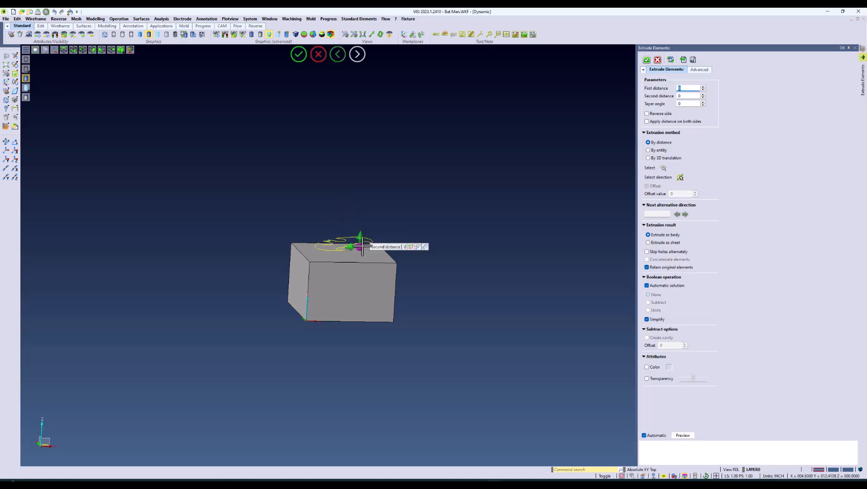
left_click_drag(352, 246, 355, 359)
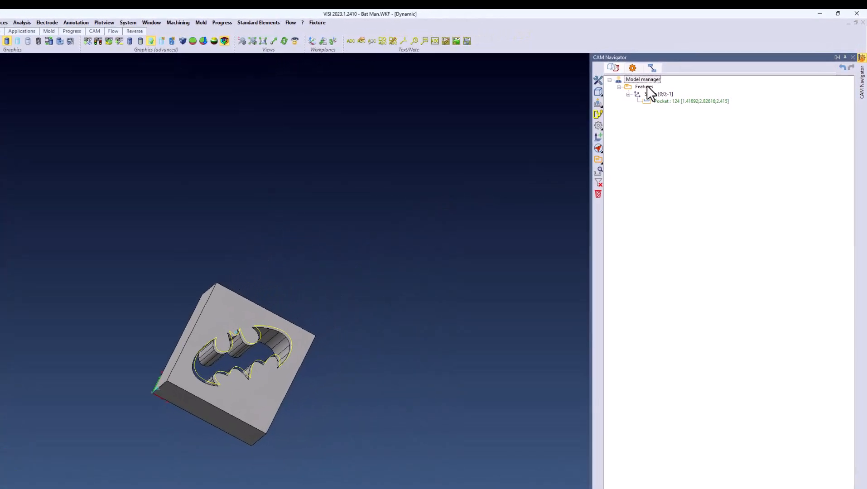
- Run Features for Wire recognition on the setup and select the new Pocket 251
left_click(642, 80)
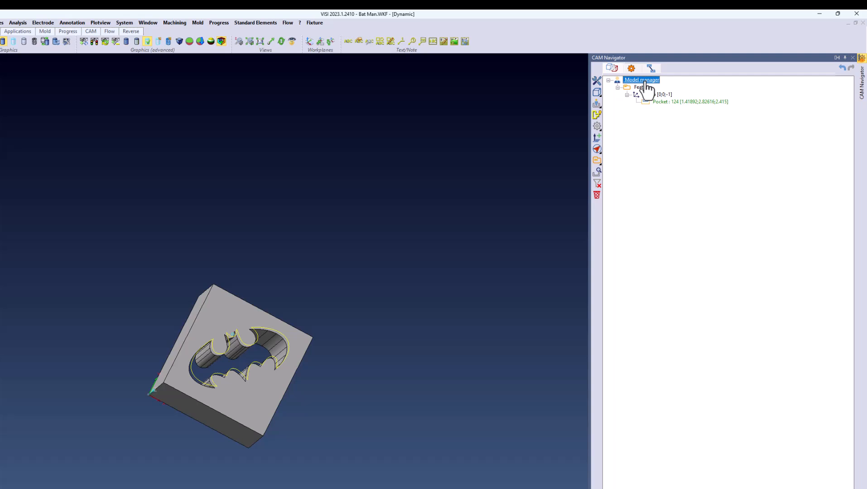
right_click(654, 94)
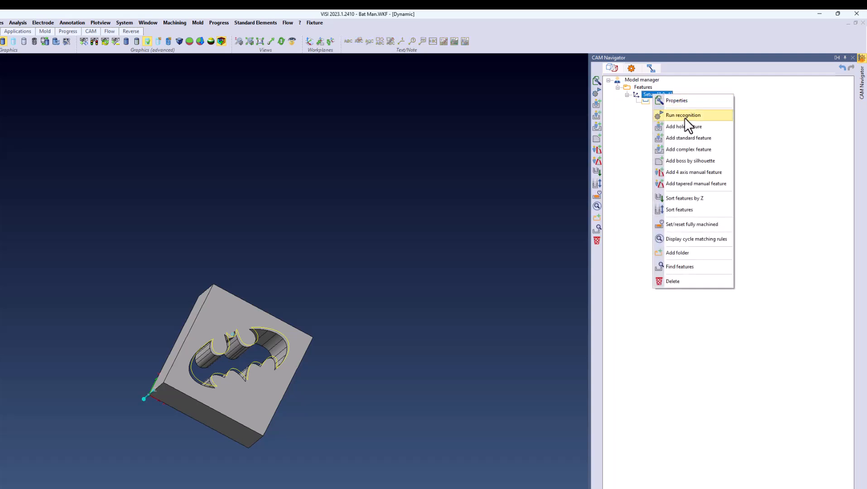
left_click(682, 115)
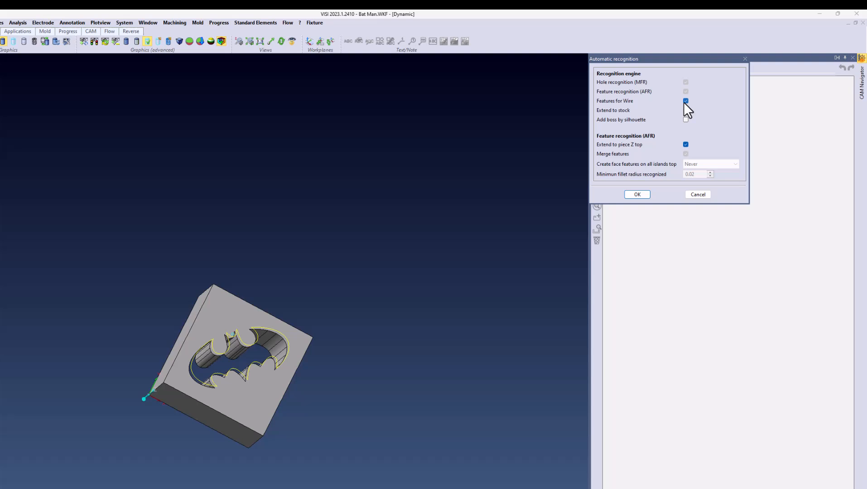
left_click(636, 194)
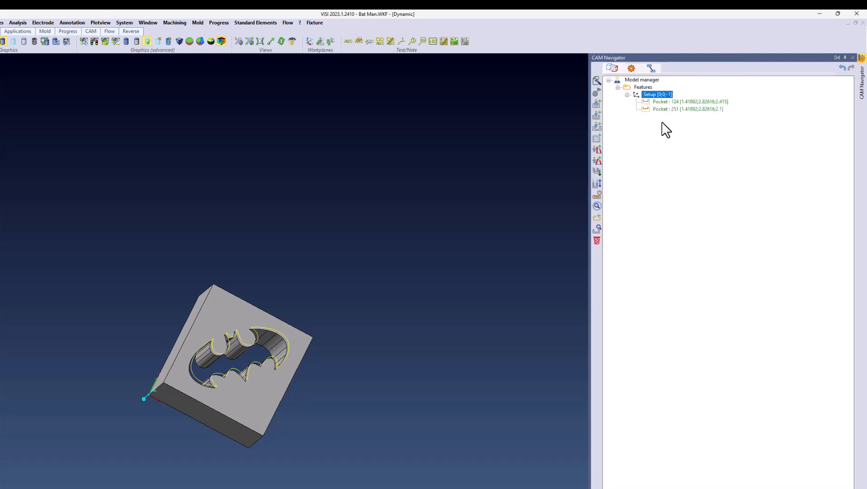
left_click(687, 108)
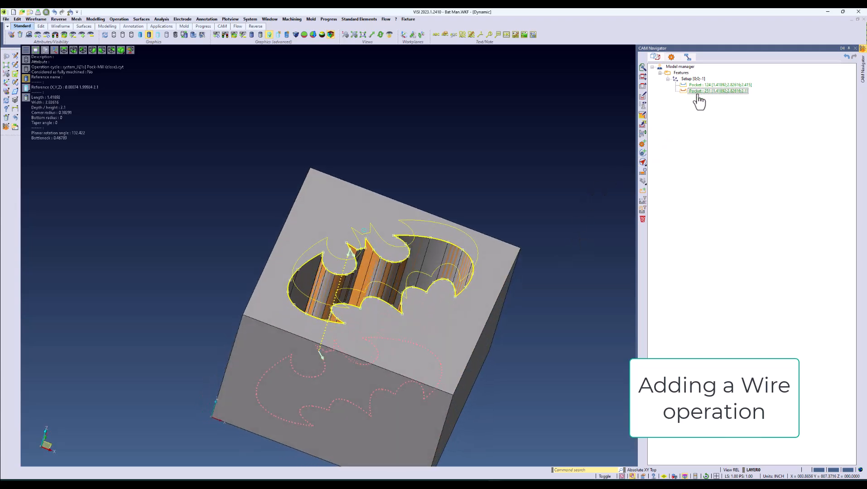
- Add an operation to Pocket 251 using the T0.010in. wire in project parameters
right_click(716, 91)
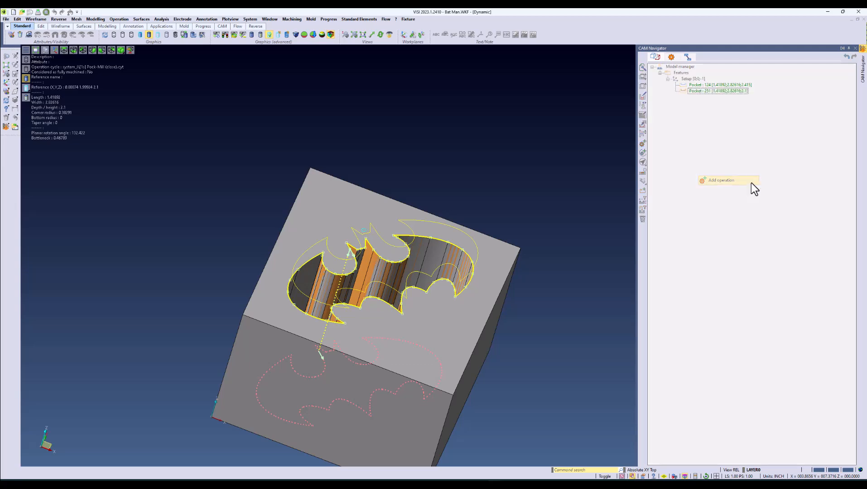
left_click(721, 181)
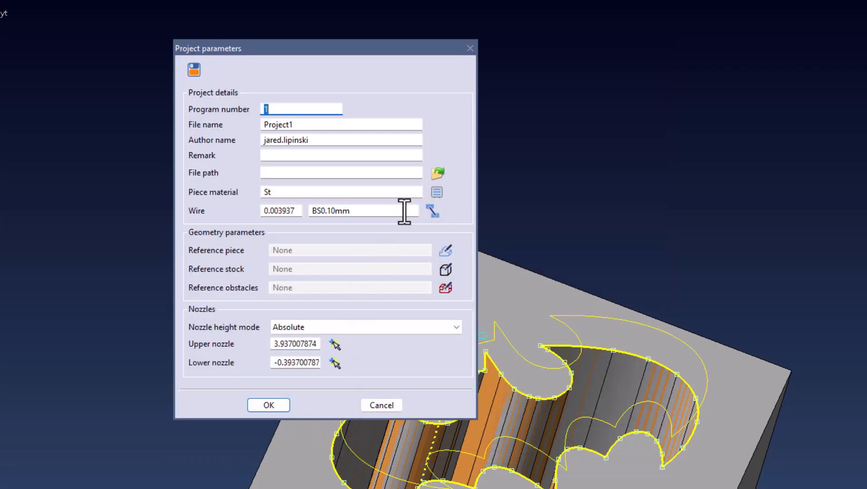
left_click(436, 192)
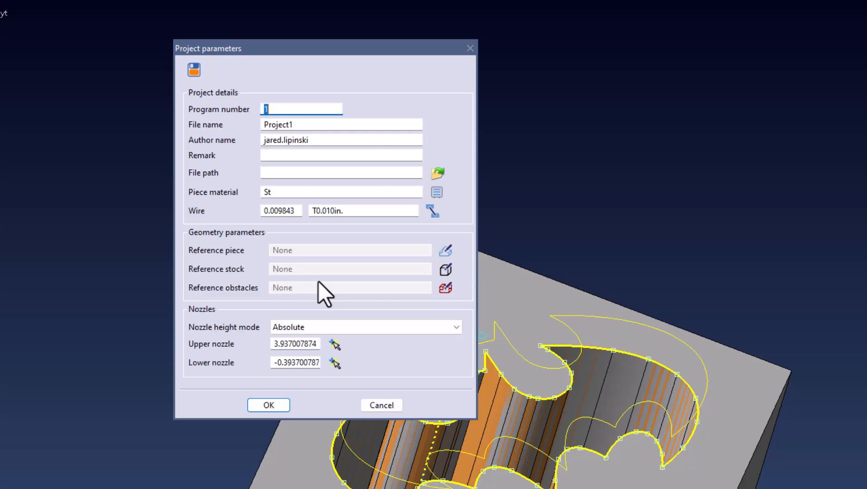
left_click(268, 405)
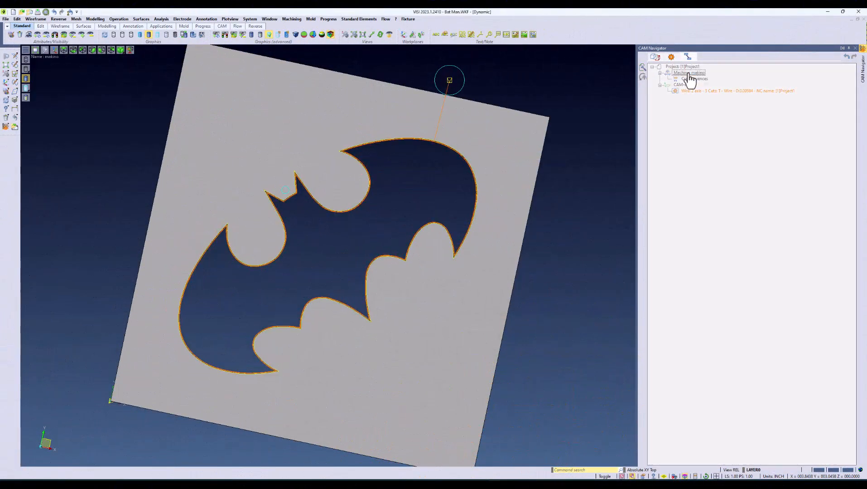
- Select the U3C U6C (V16.2) METRIC machine from the machine model list
double_click(689, 72)
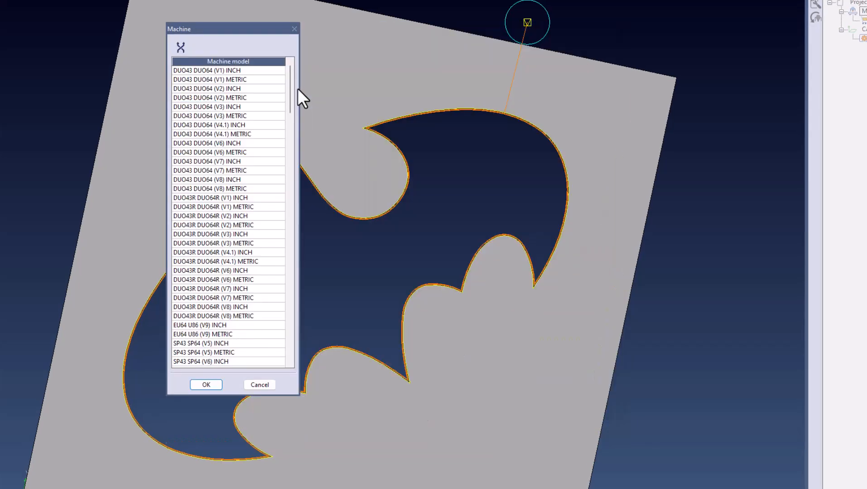
scroll("down", 3)
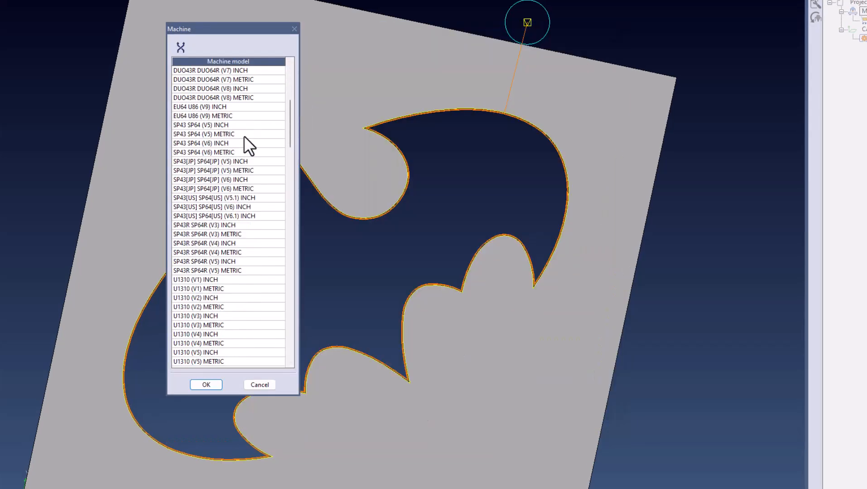
scroll("down", 3)
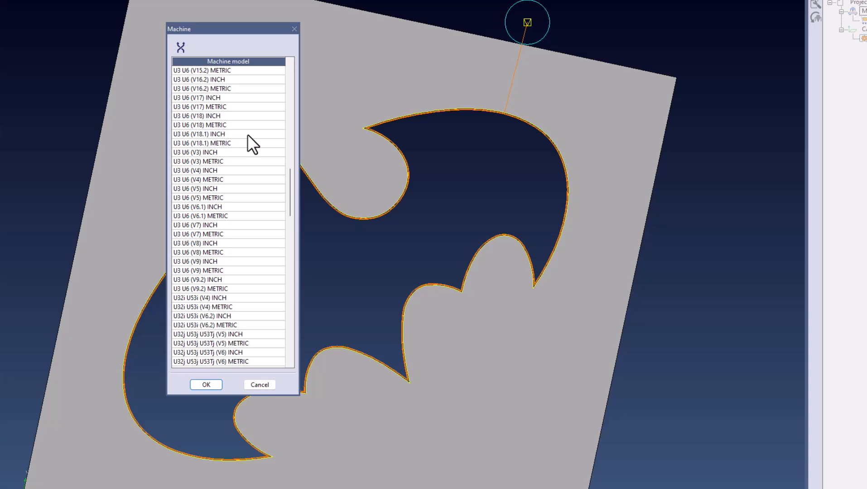
scroll("down", 3)
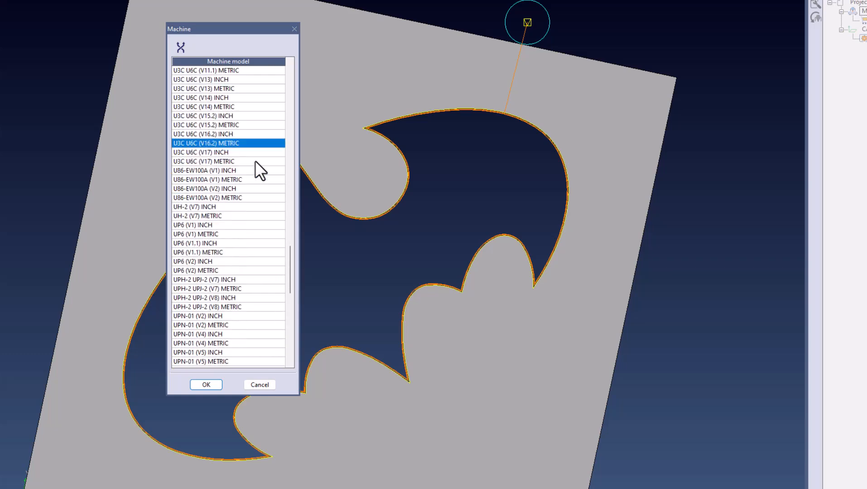
left_click(205, 384)
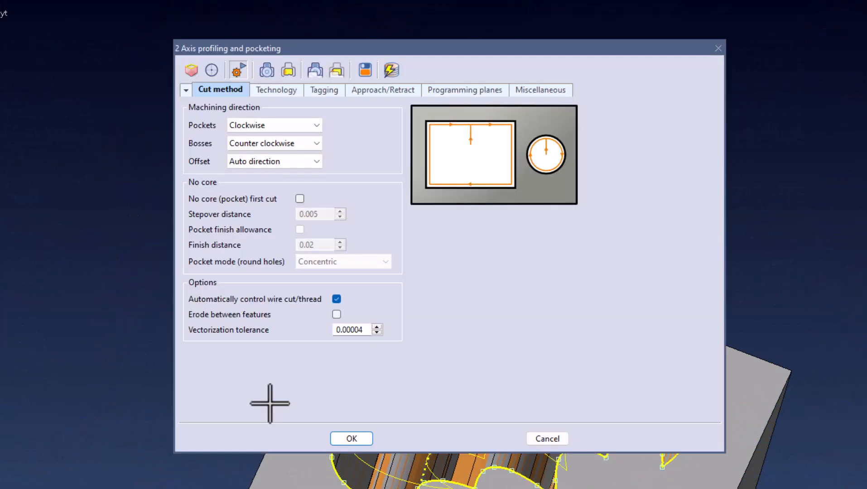
mouse_move(277, 108)
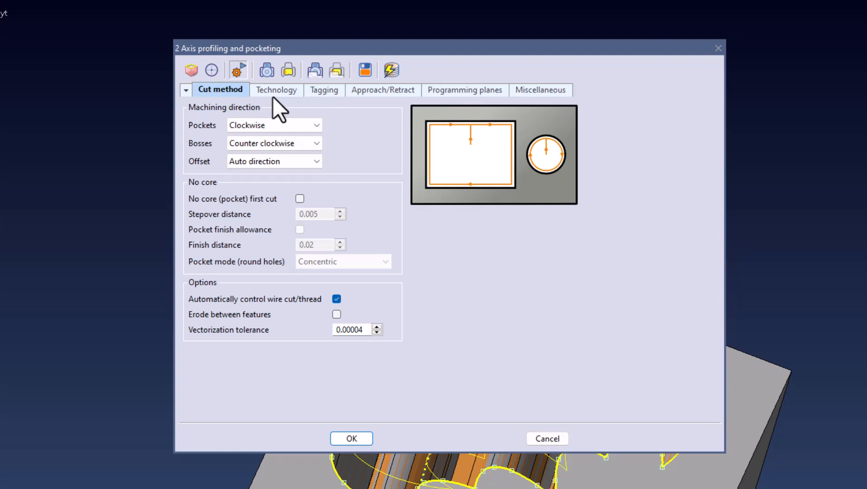
- Accept three cuts on steel at Finish 35, review remaining tabs, and close
left_click(276, 90)
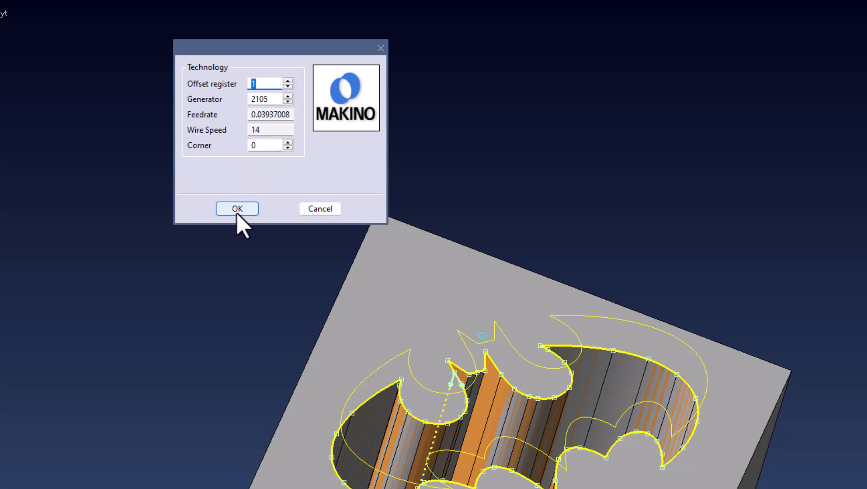
left_click(236, 209)
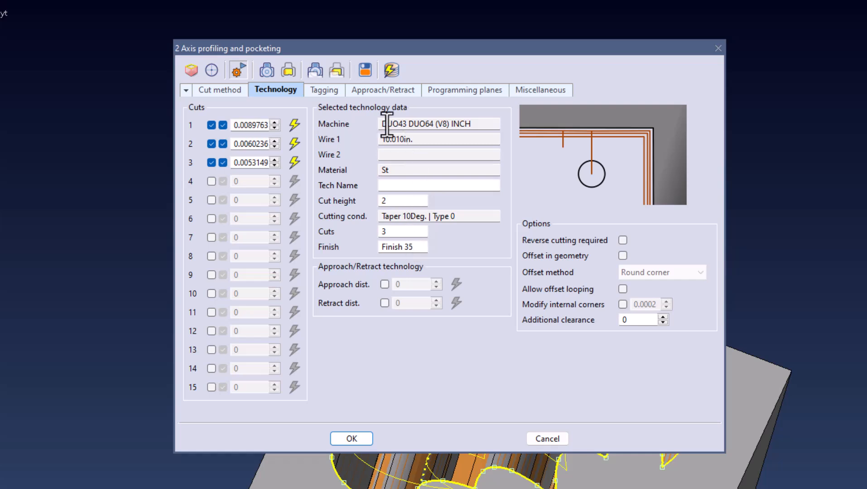
left_click(323, 90)
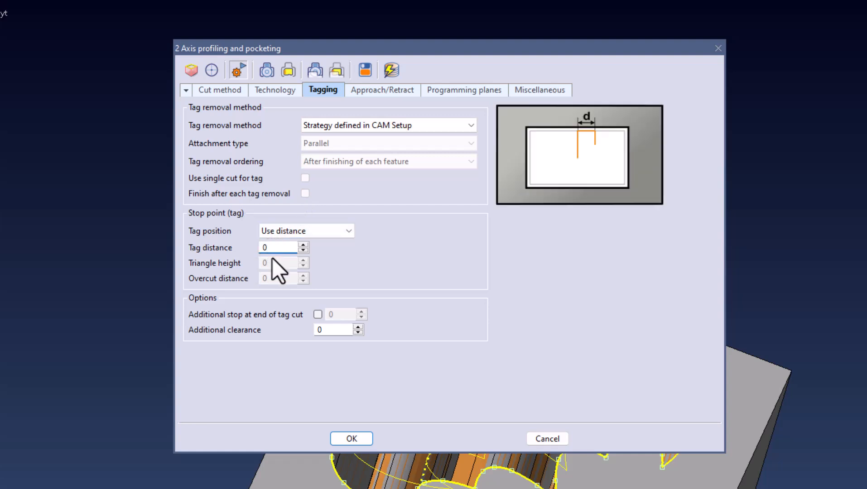
mouse_move(382, 90)
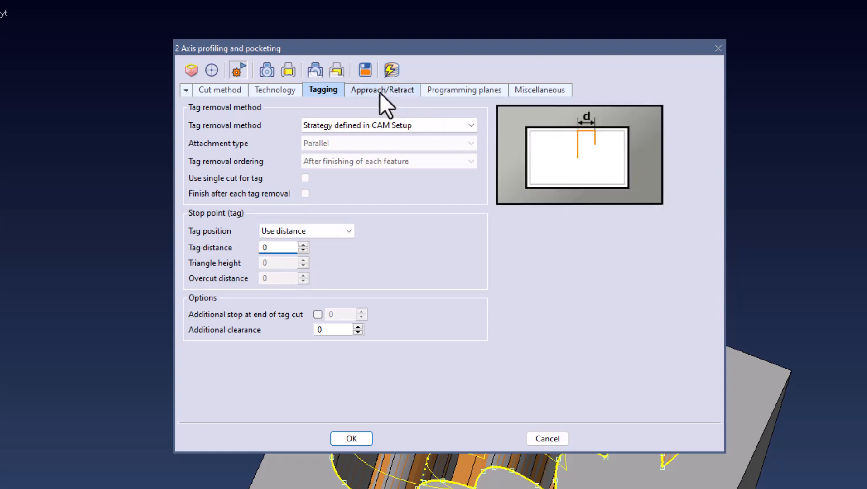
left_click(382, 90)
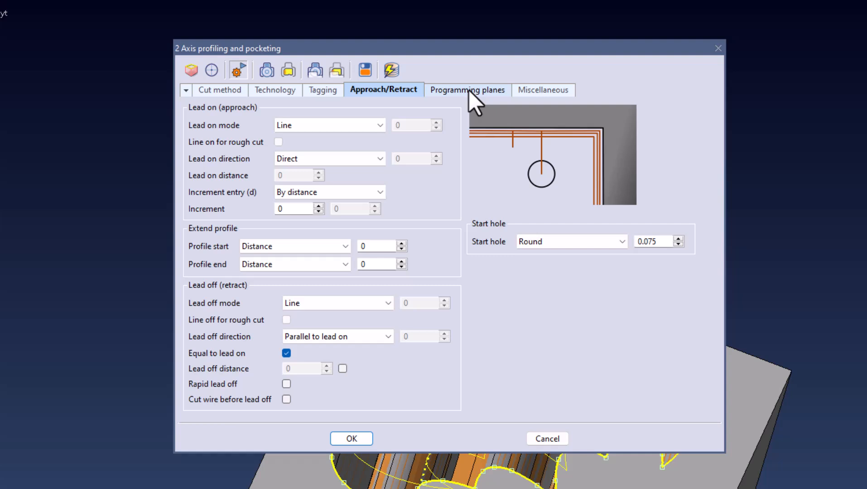
left_click(464, 90)
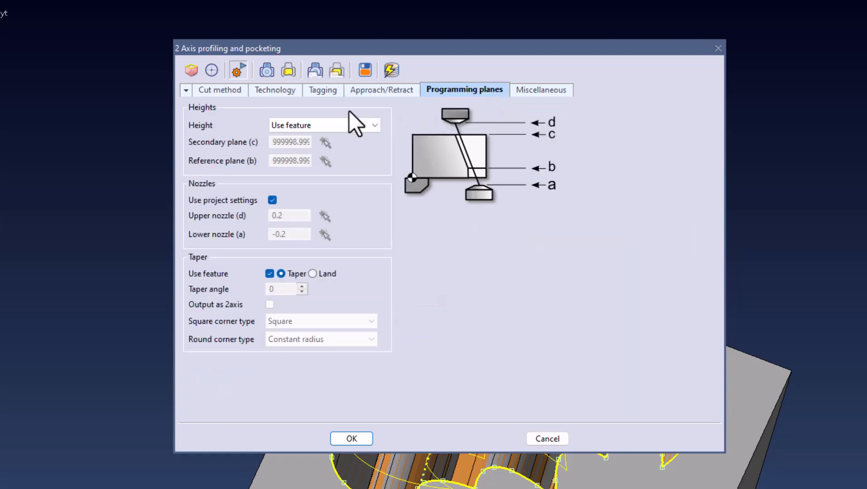
mouse_move(292, 309)
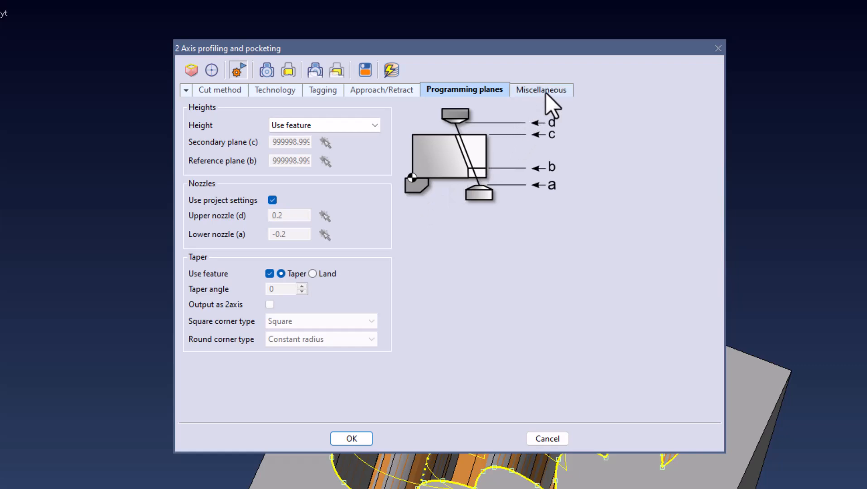
left_click(539, 90)
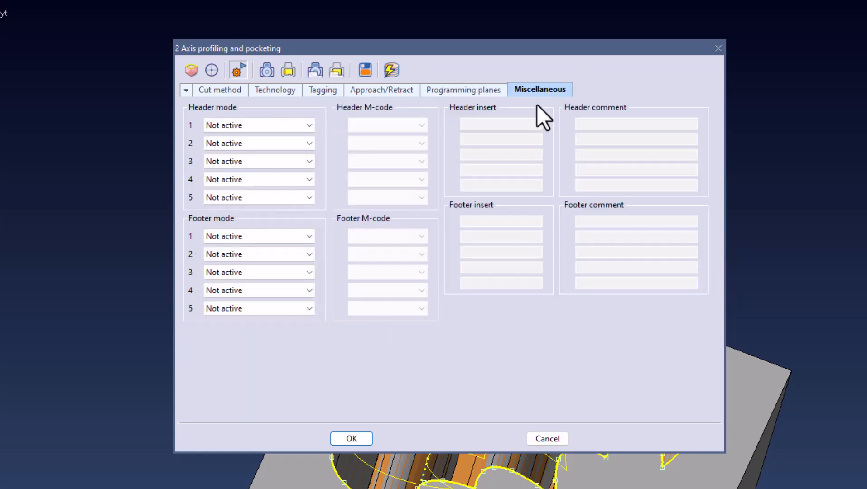
left_click(351, 439)
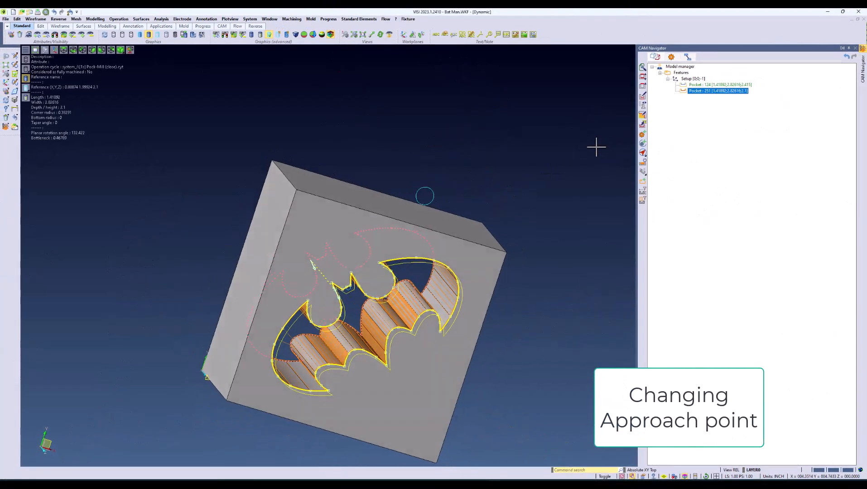
- Edit the wire operation's geometry and move its approach point to the top circle
left_click(714, 91)
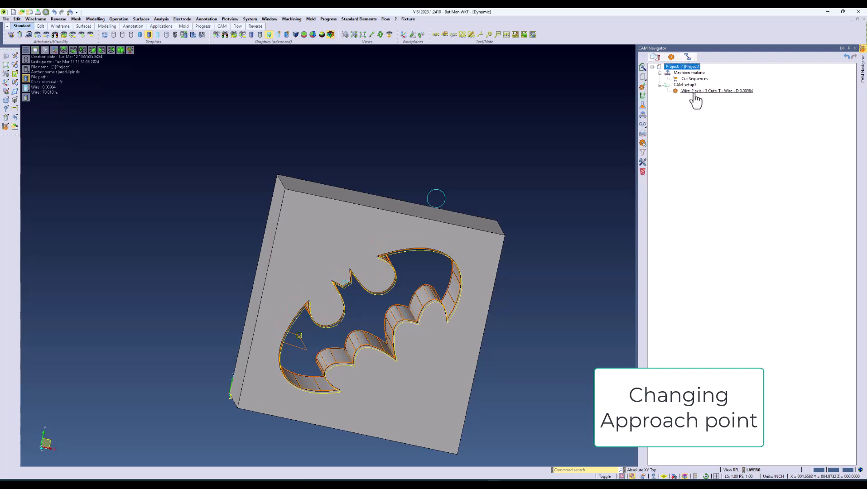
left_click(717, 90)
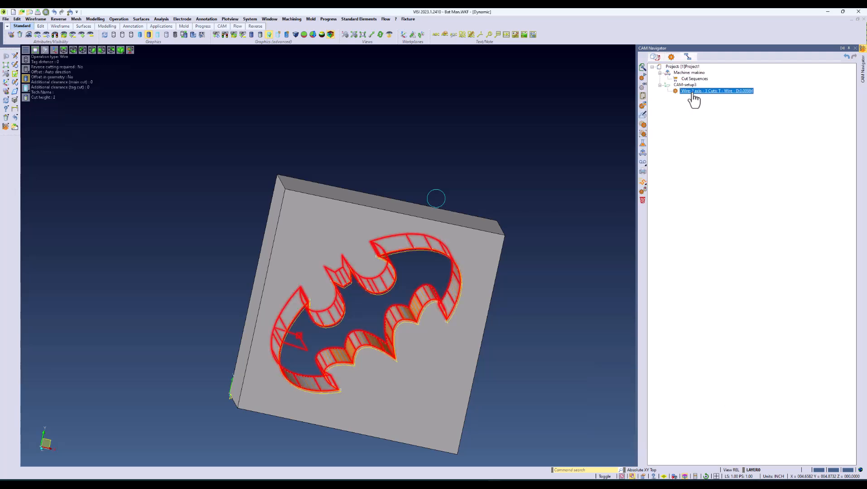
right_click(716, 90)
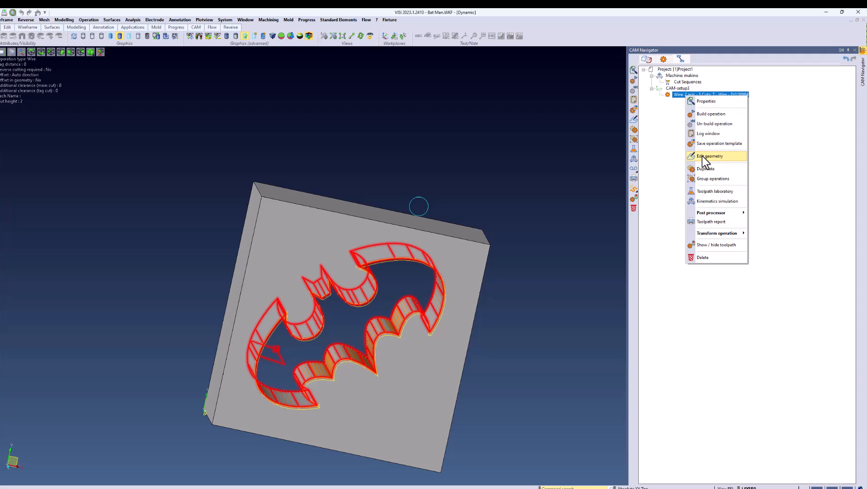
left_click(709, 156)
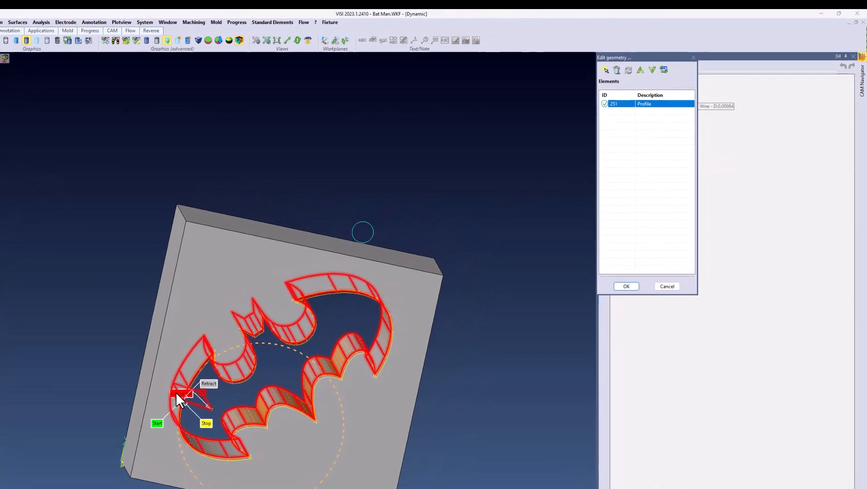
left_click(625, 286)
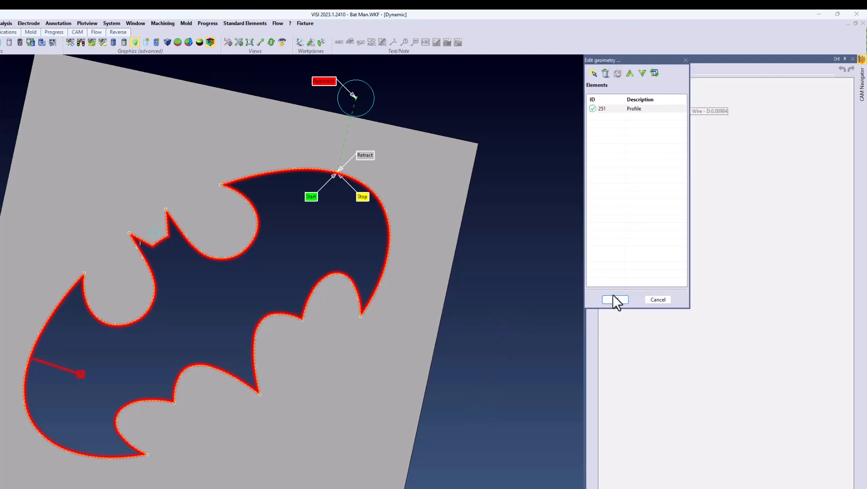
left_click(614, 300)
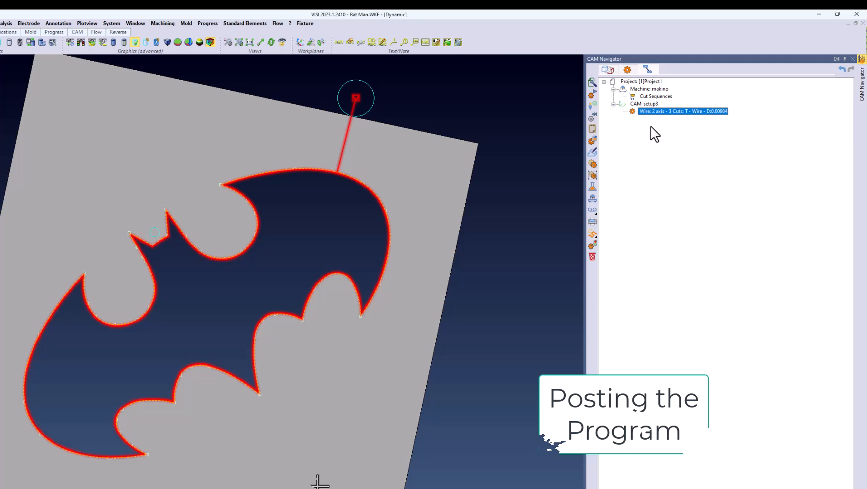
- Run the post-processor on the wire operation to generate NC code
right_click(683, 110)
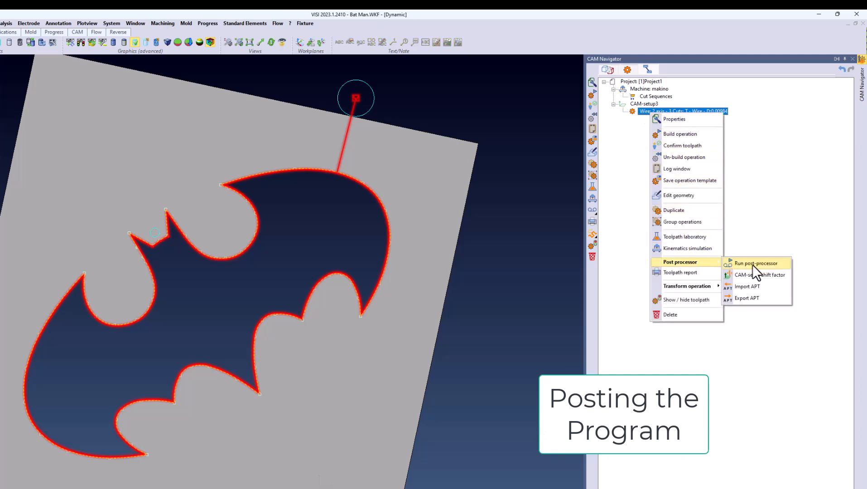
left_click(756, 263)
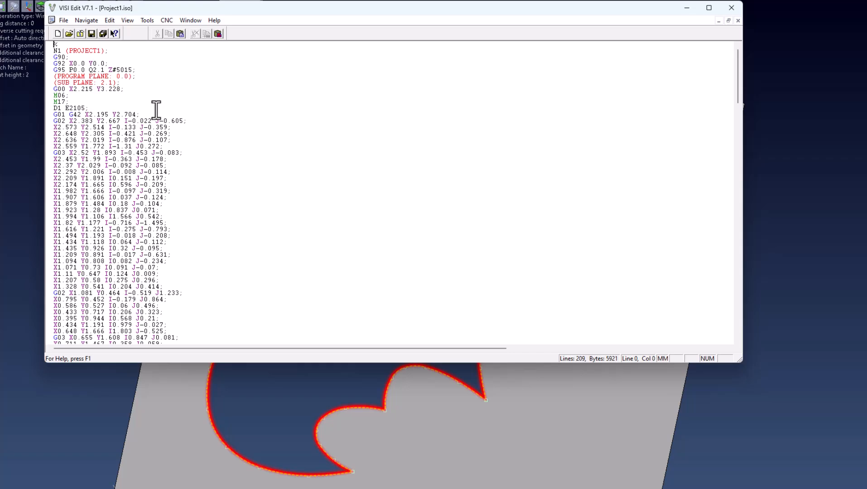
- Scroll through the NC listing, then launch the wire operation's kinematics simulation
scroll("down", 3)
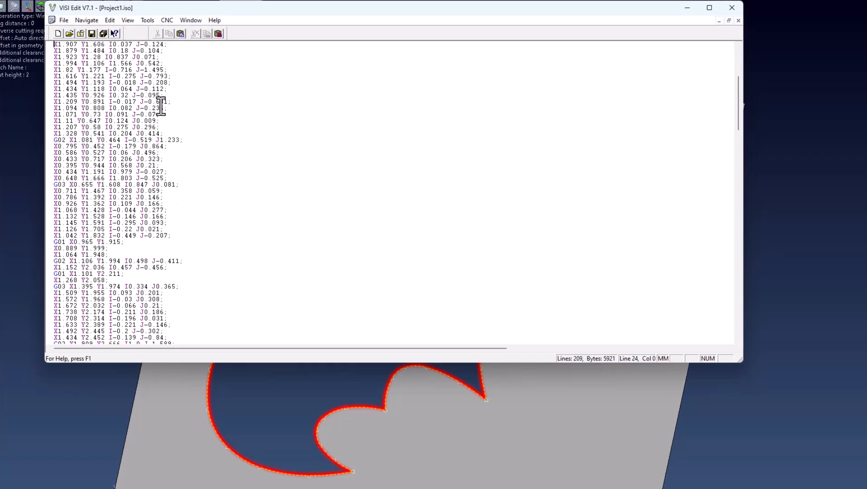
scroll("down", 3)
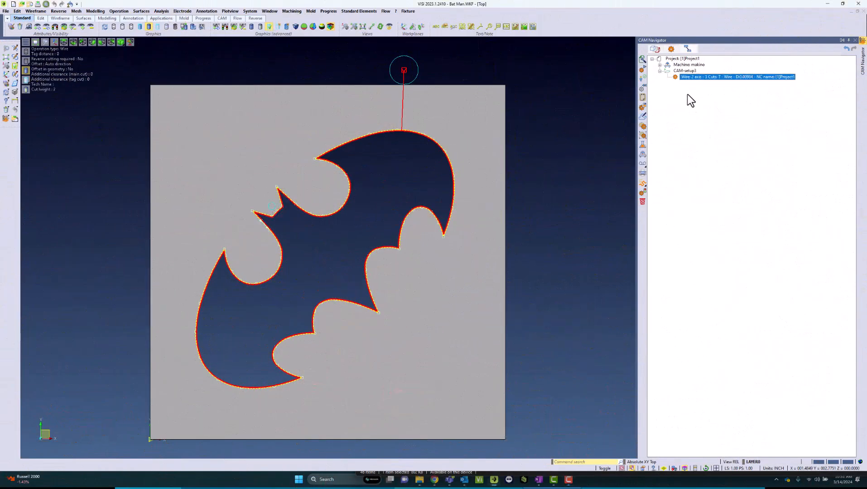
right_click(738, 77)
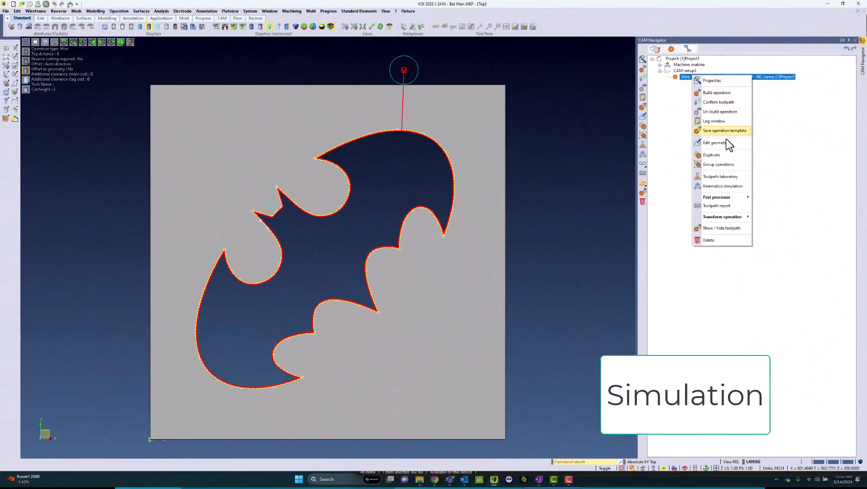
mouse_move(721, 185)
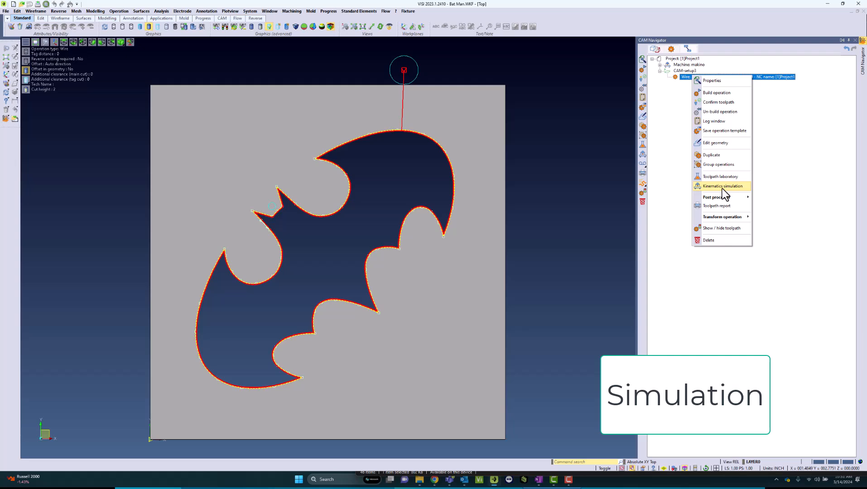
left_click(721, 186)
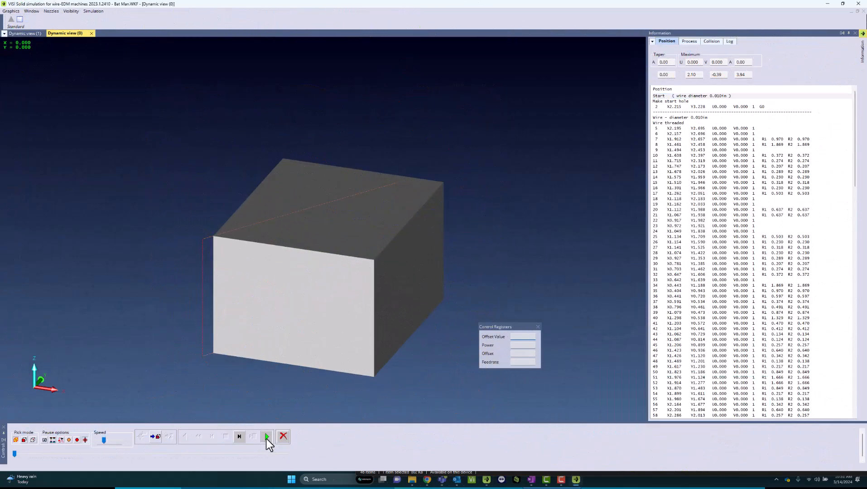
- Play the wire-EDM simulation so the wire cuts along the bat-logo profile
left_click(266, 436)
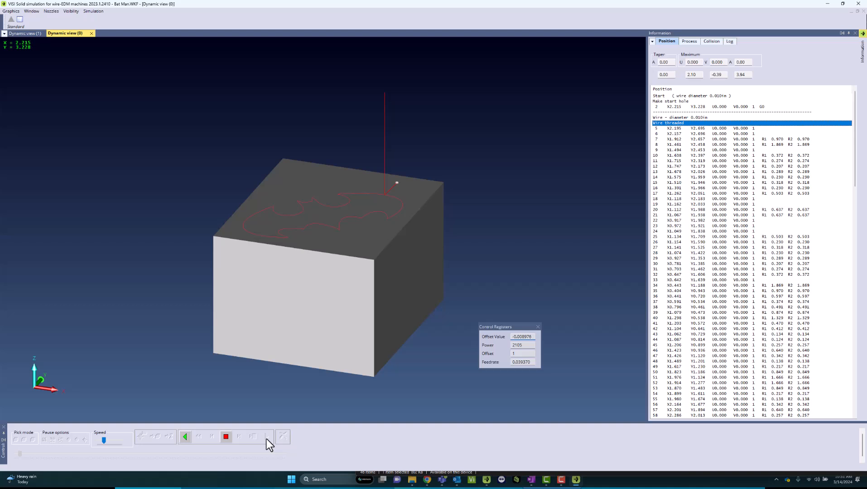
left_click(211, 437)
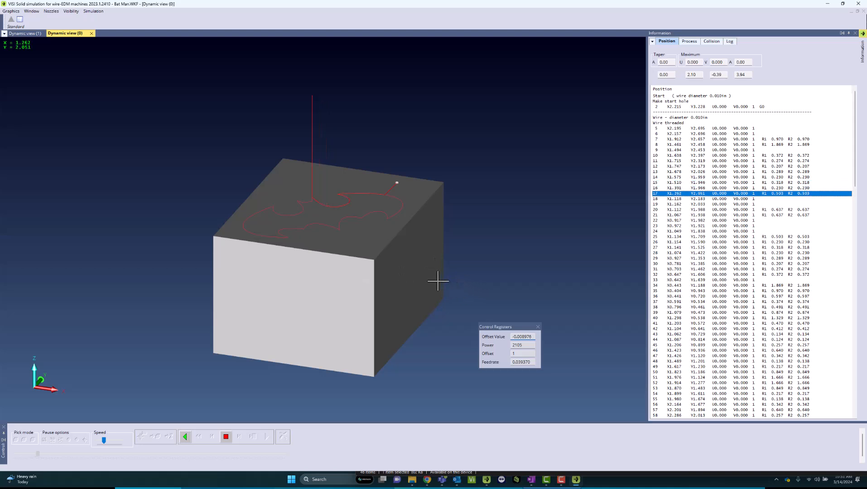
left_click(184, 437)
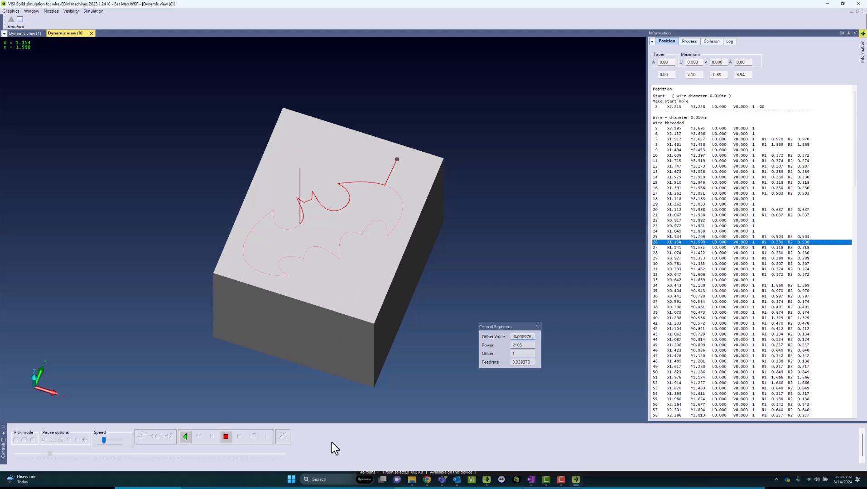
left_click(185, 436)
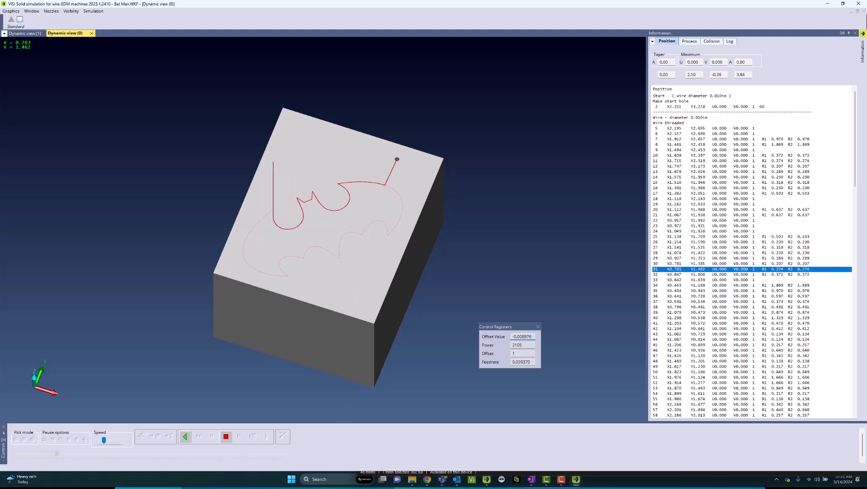